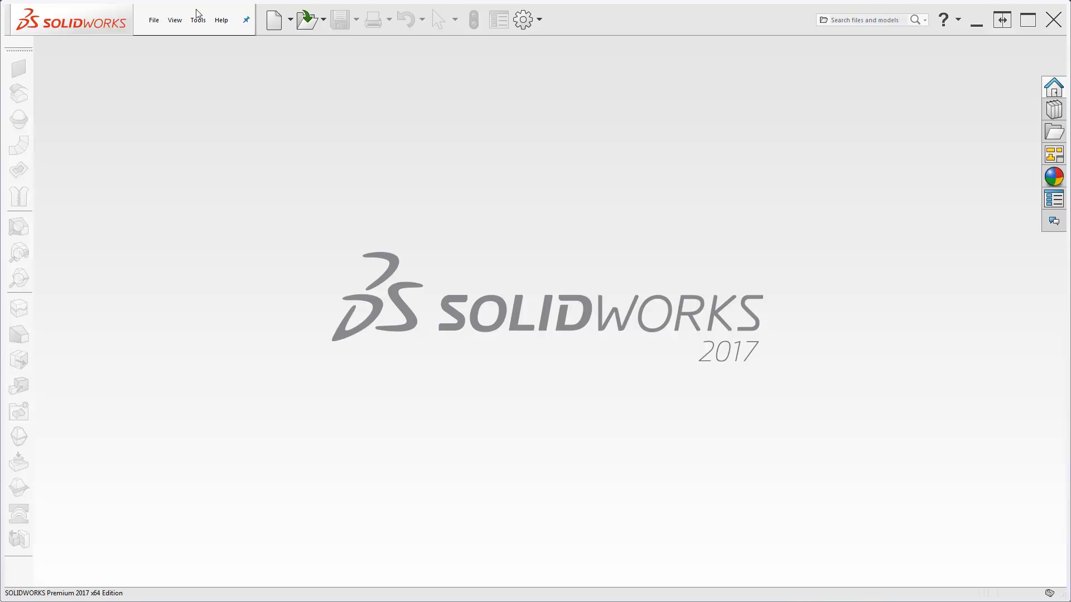
Start Power Surfacing's Import Reference Mesh for the acorn scan file
{"action": "left_click", "coordinate": [198, 20]}
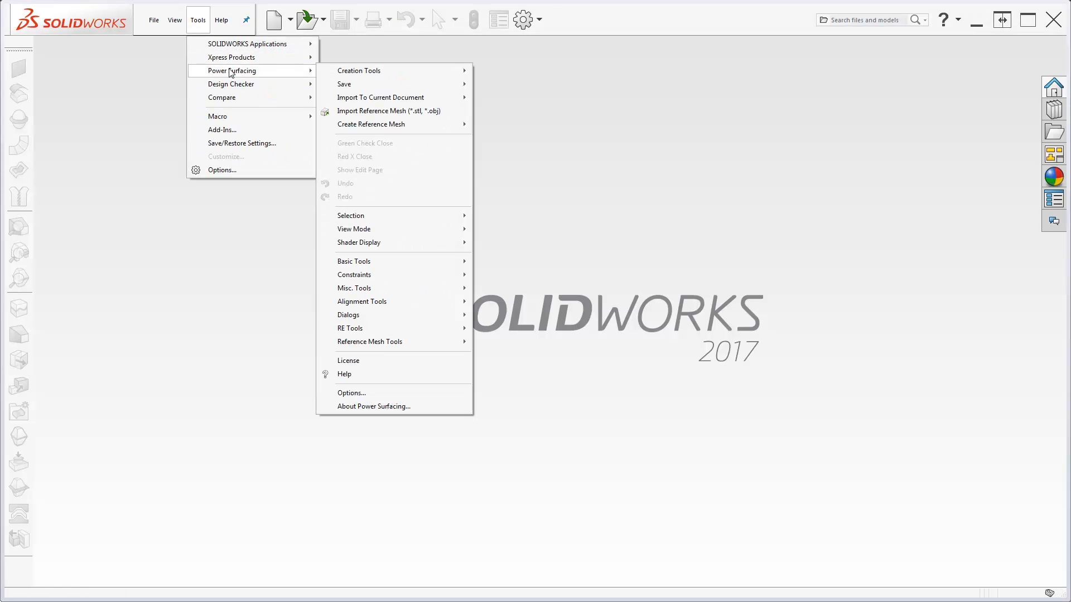
{"action": "left_click", "coordinate": [388, 110]}
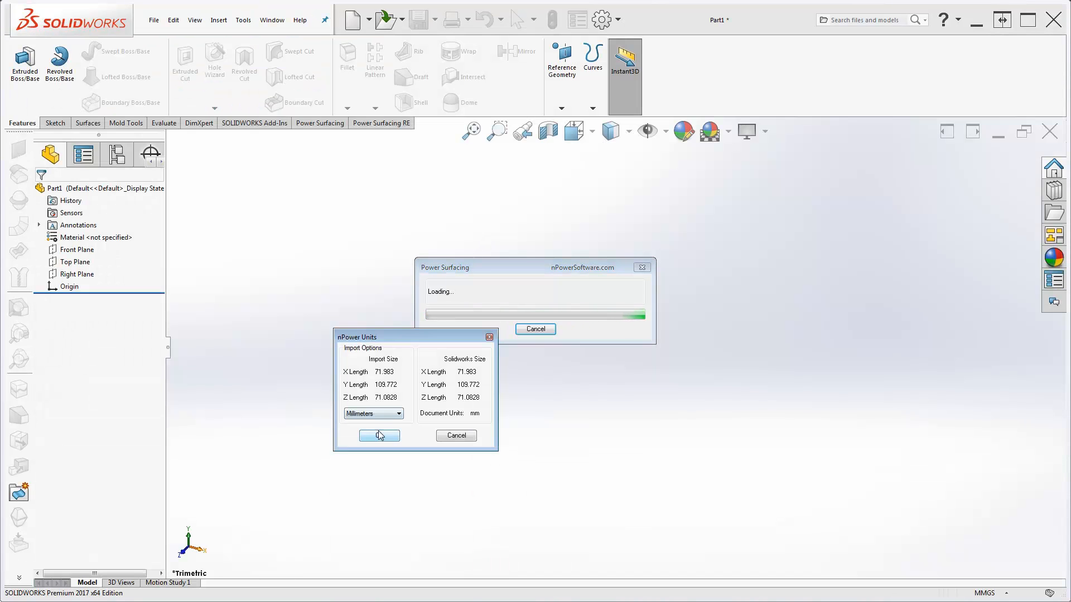
Accept the millimetre import size and enter Edit Reference Mesh mode on the acorn
{"action": "left_click", "coordinate": [379, 435]}
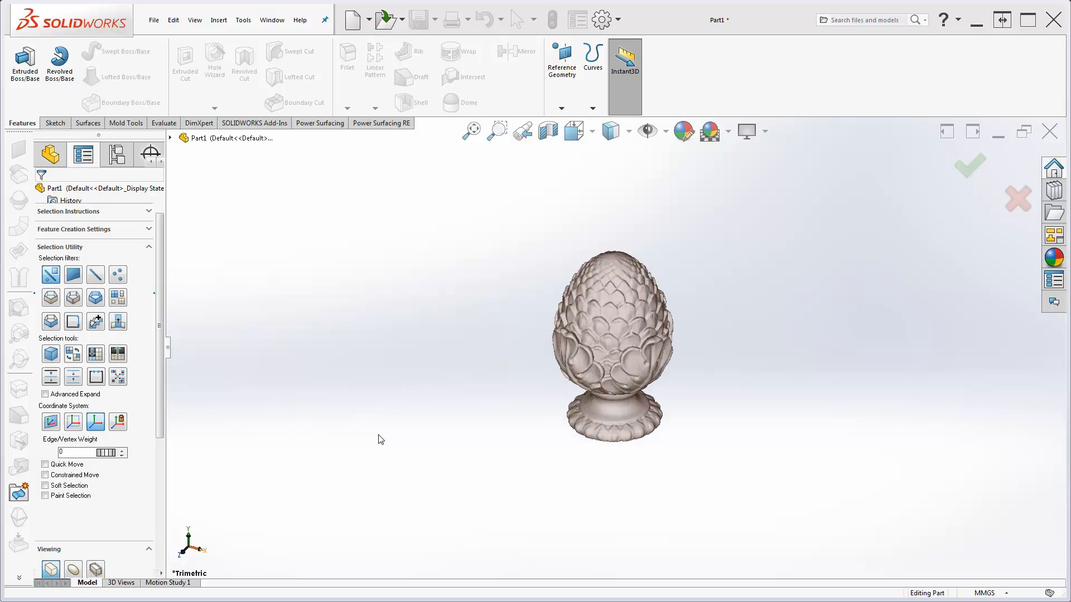
{"action": "left_click", "coordinate": [381, 123]}
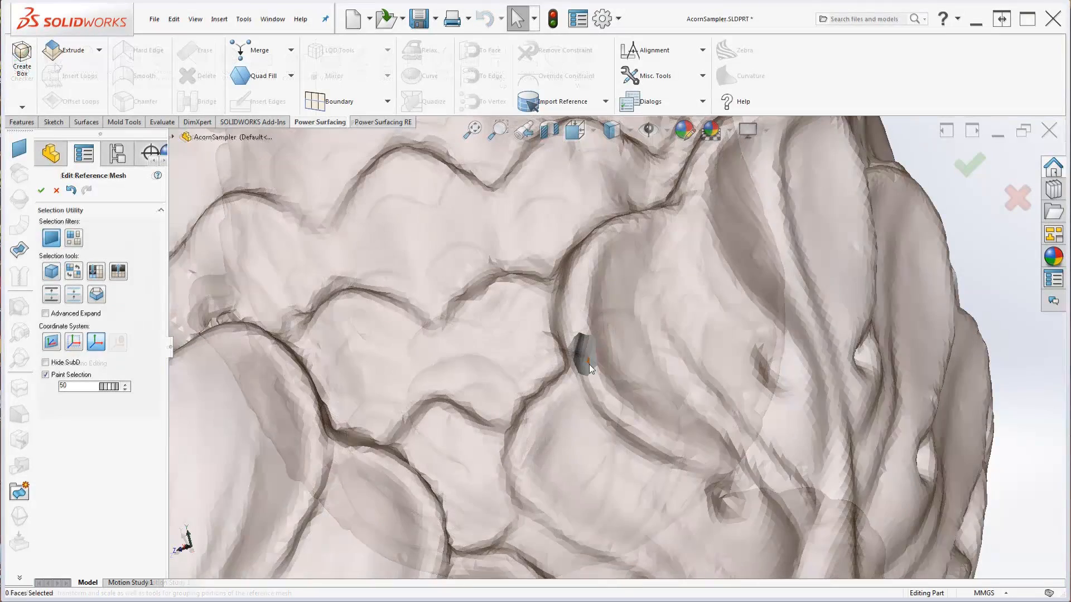
Select the faces around the first hole, fill it, and relax the new patch
{"action": "left_click", "coordinate": [592, 373]}
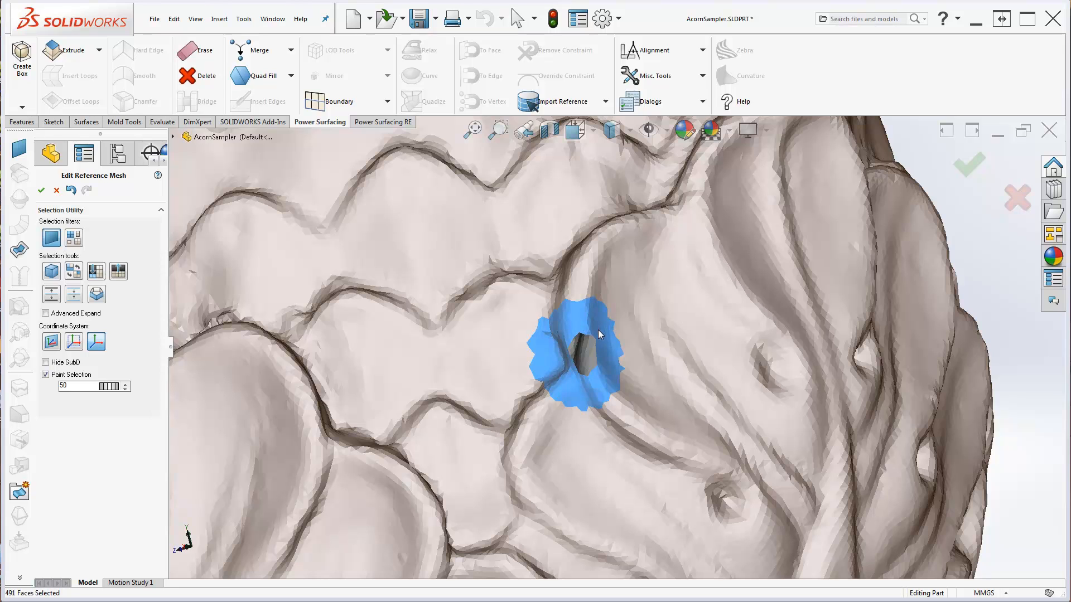
{"action": "right_click", "coordinate": [600, 335]}
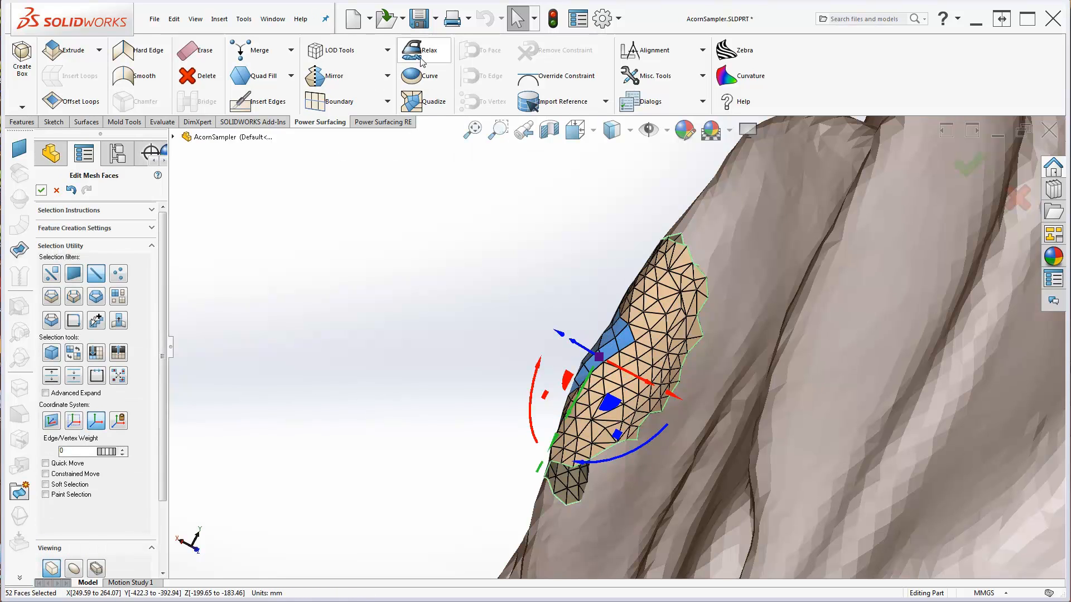
{"action": "left_click", "coordinate": [417, 50]}
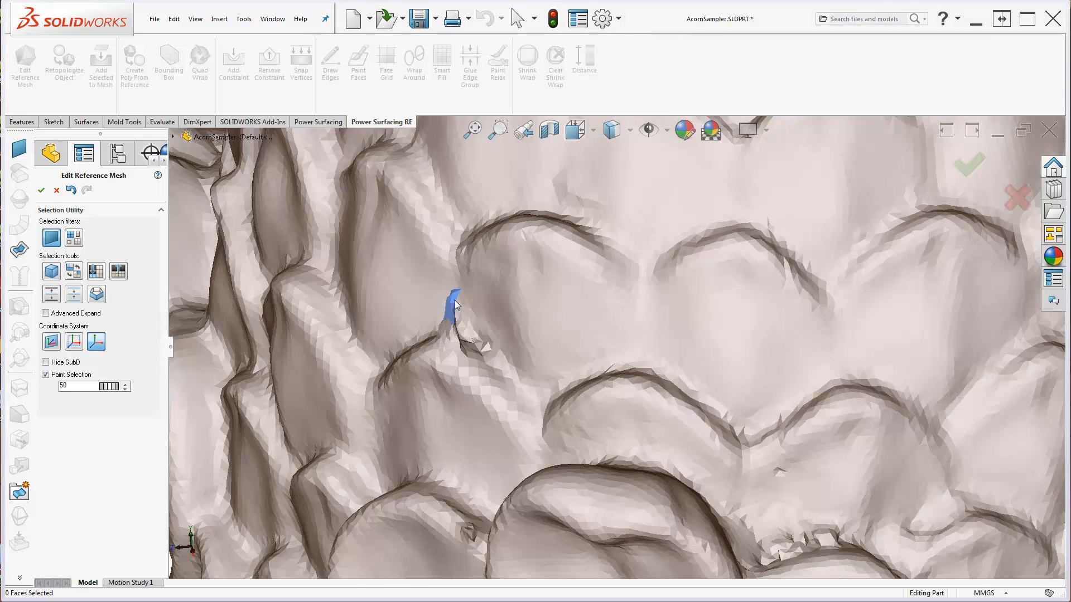
Paint-select the faces surrounding the next hole in the acorn mesh
{"action": "left_click", "coordinate": [454, 307]}
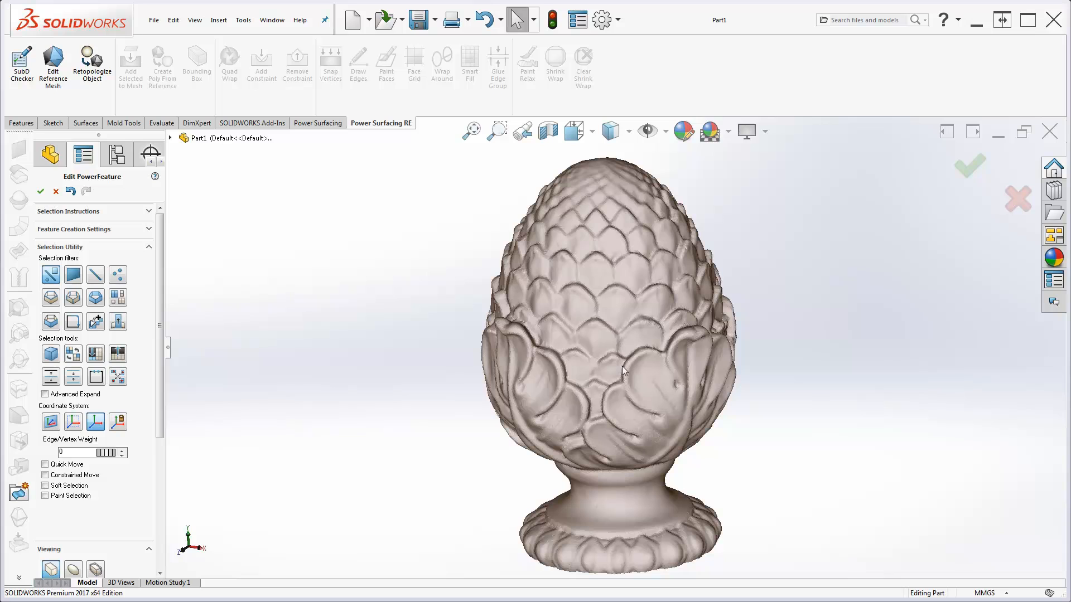
Export the repaired mesh as the OBJ file AcornRepaired
{"action": "left_click", "coordinate": [244, 20]}
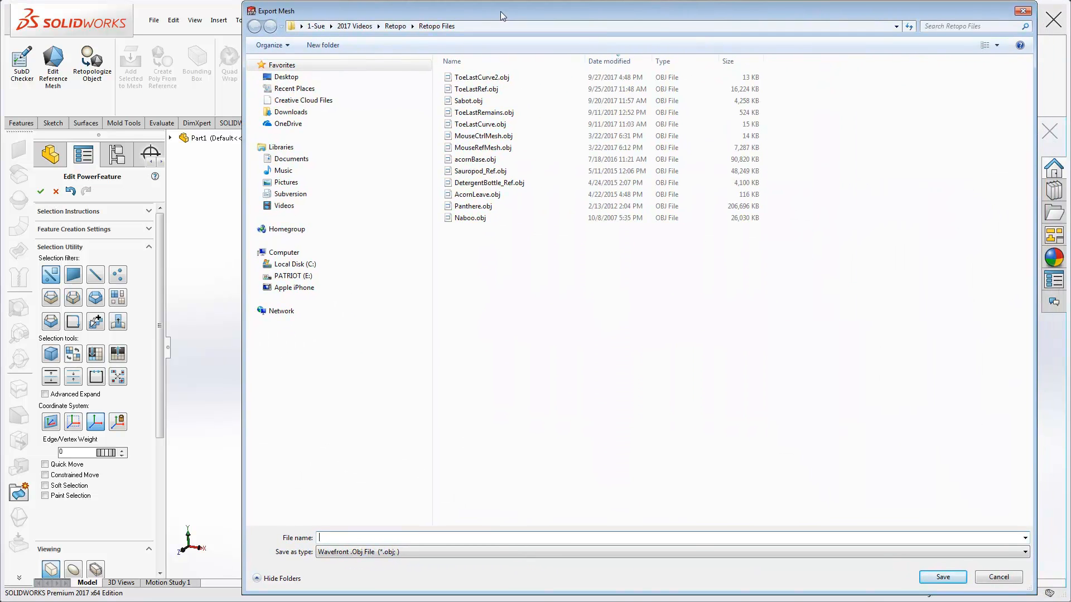
{"action": "type", "text": "AcornRepaired"}
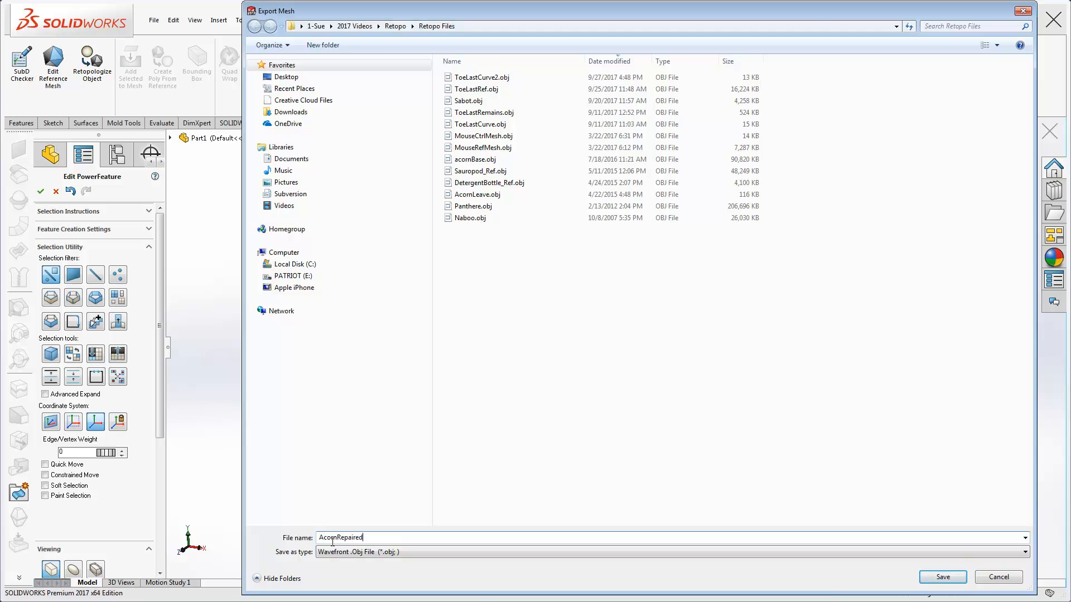
{"action": "left_click", "coordinate": [945, 577]}
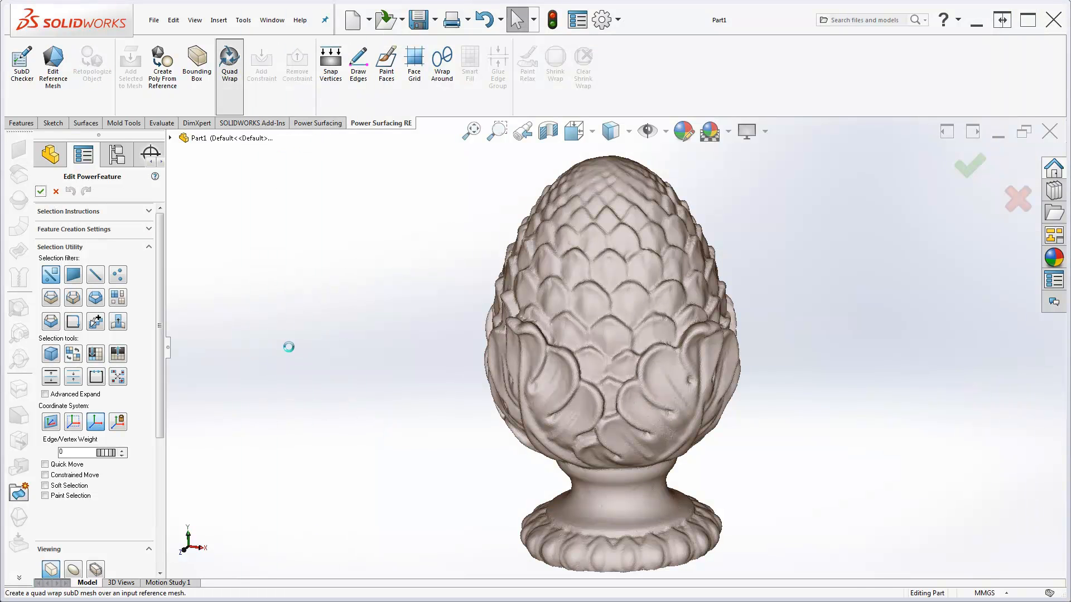
Quad Wrap the acorn into a SubD mesh, accept it, then apply Shrink Wrap
{"action": "left_click", "coordinate": [229, 60]}
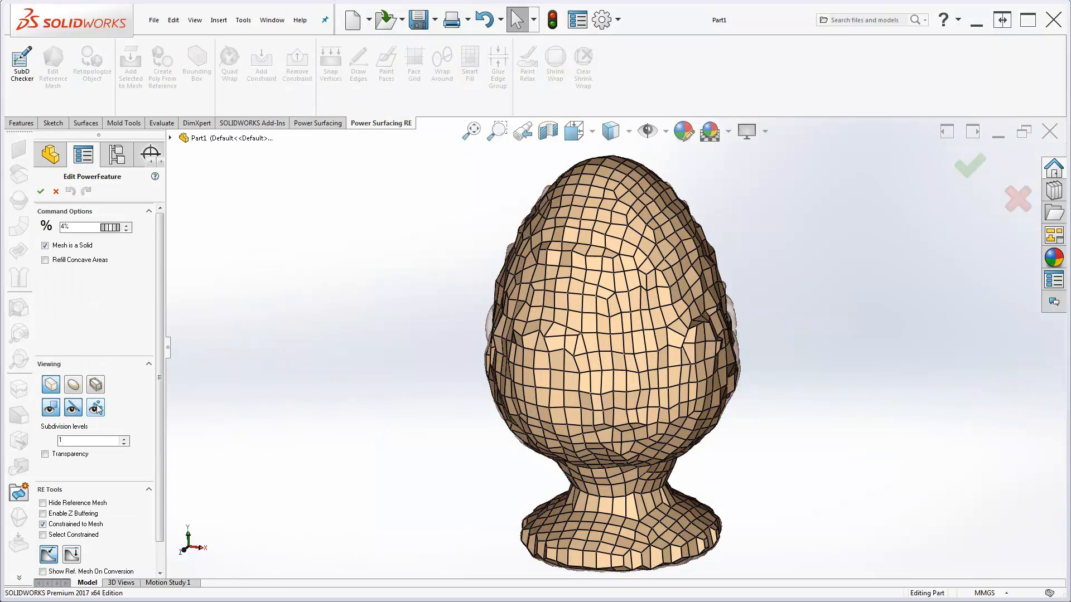
{"action": "left_click", "coordinate": [73, 385]}
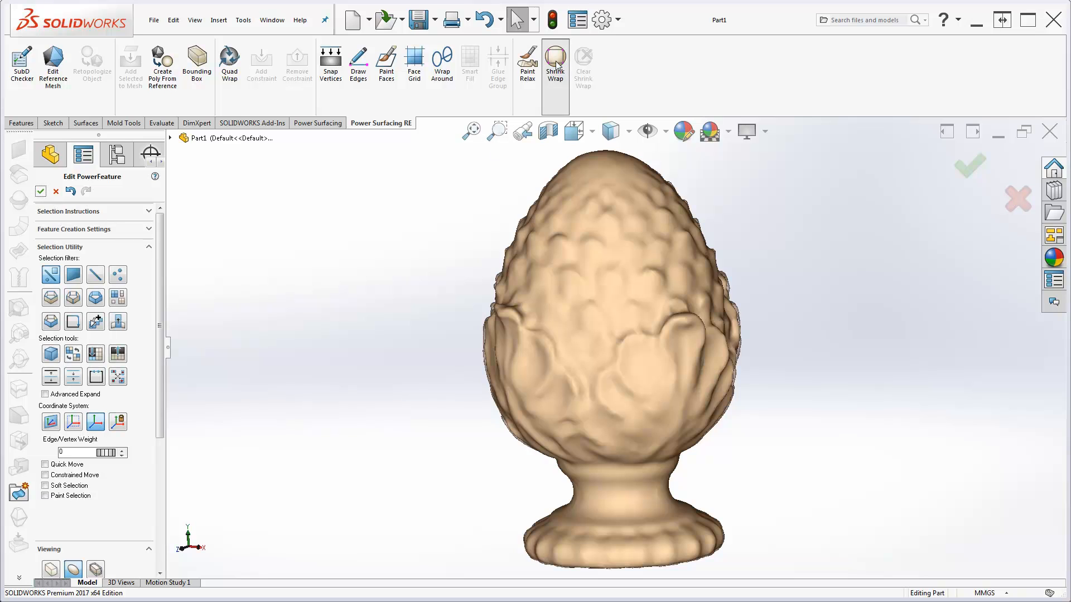
{"action": "left_click", "coordinate": [555, 61]}
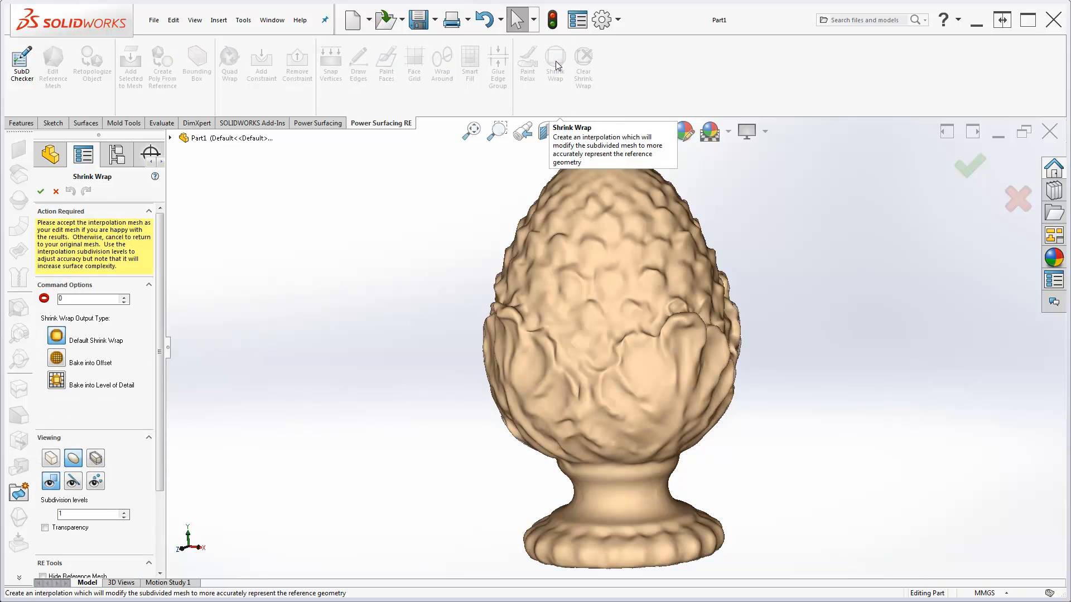